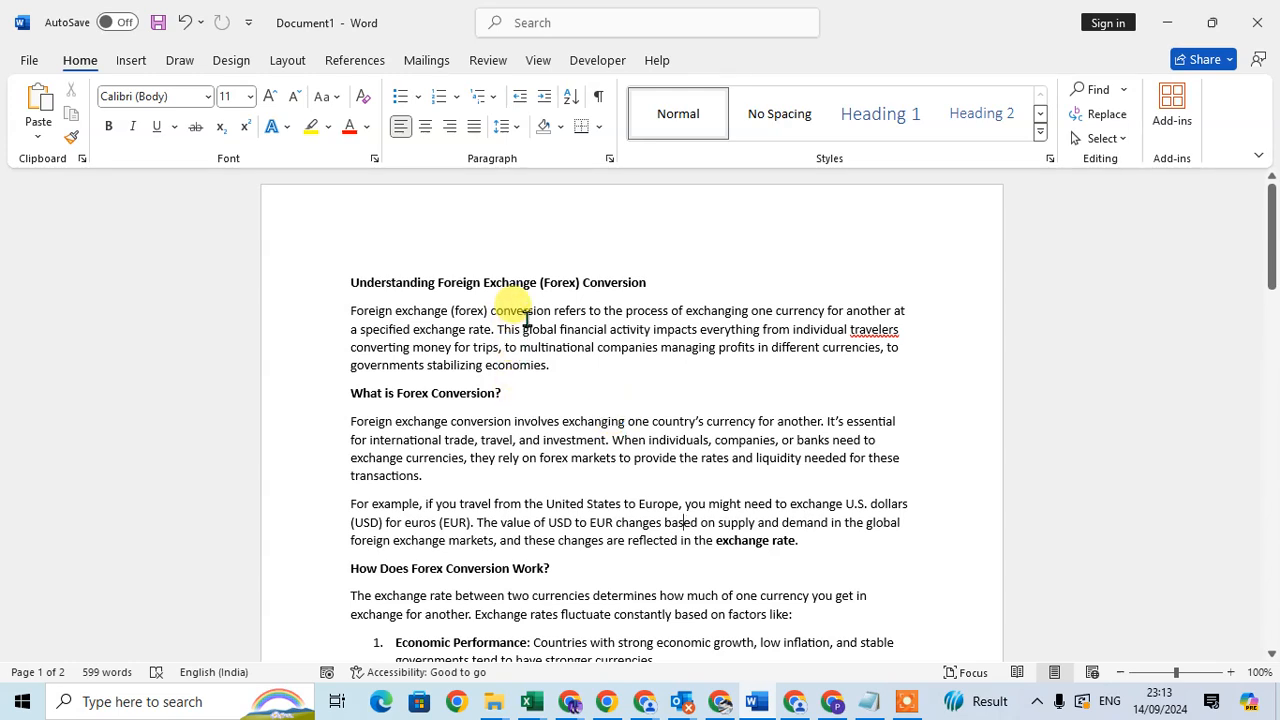
Step: Select 'conversion' in the opening sentence of the foreign exchange article
{"action": "double_click", "coordinate": [520, 310]}
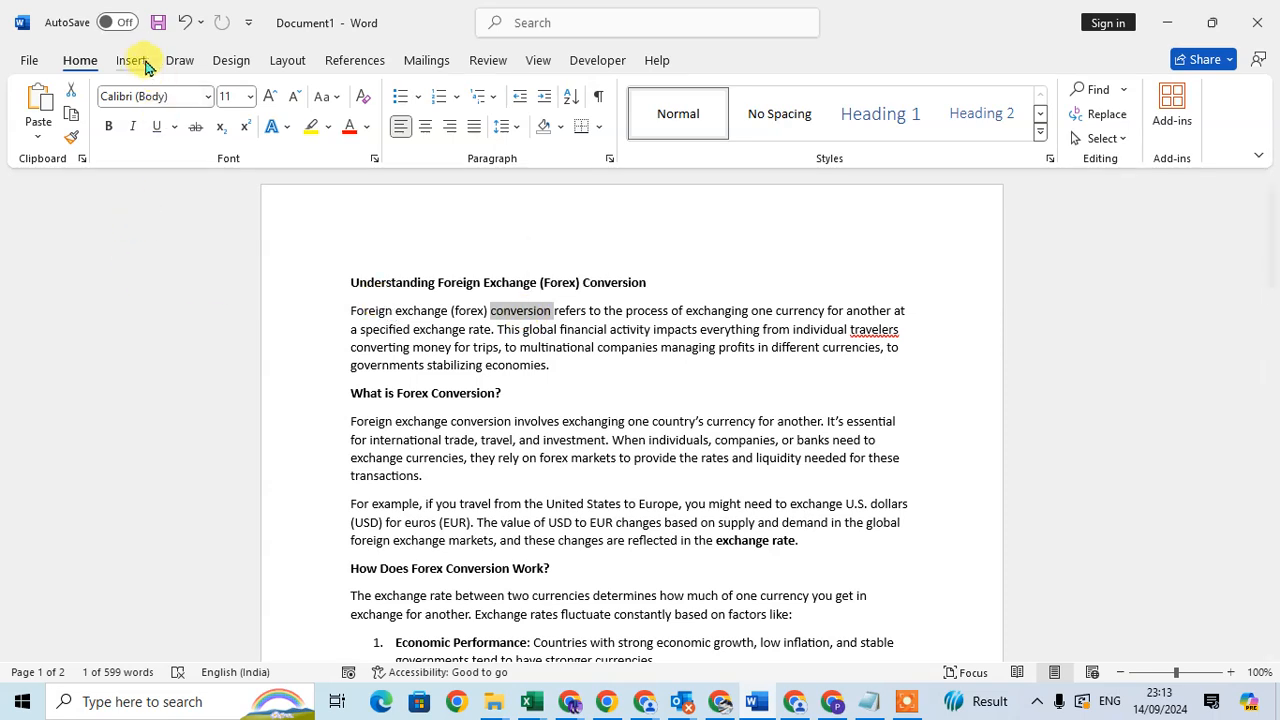
Step: Insert a comment on 'conversion' reading 'Please mention rate'
{"action": "left_click", "coordinate": [131, 60]}
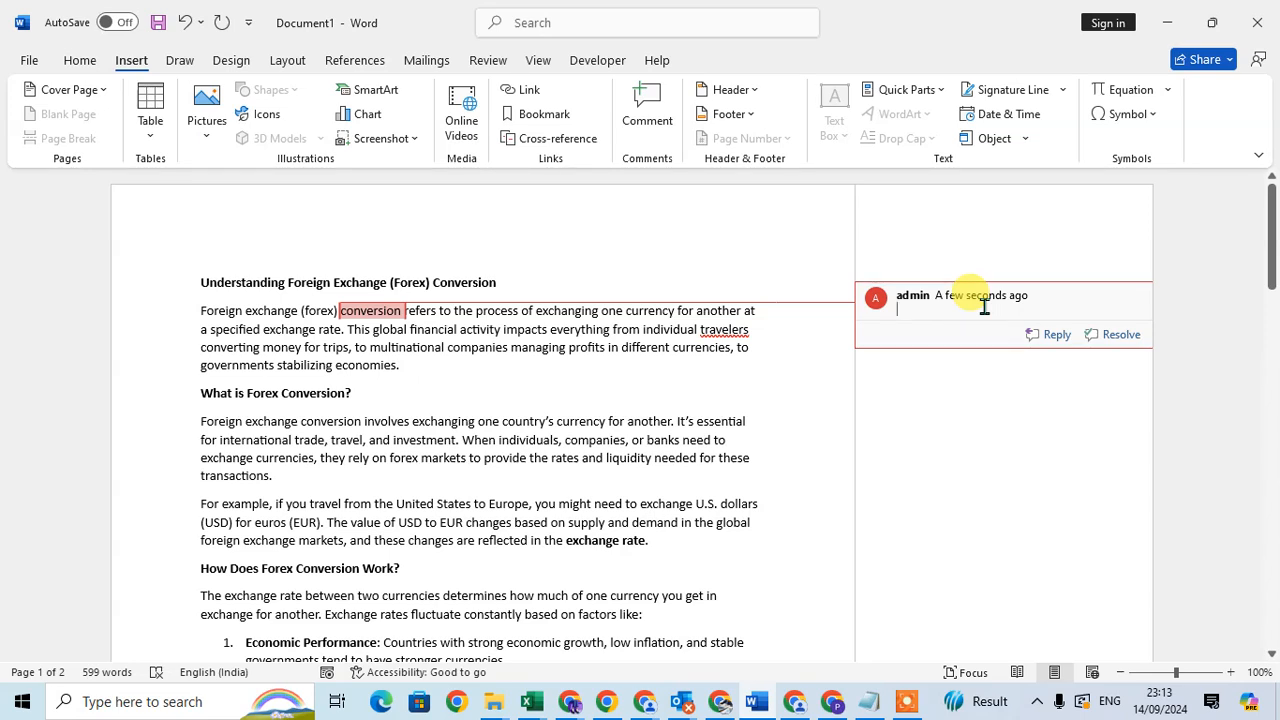
{"action": "type", "text": "ples"}
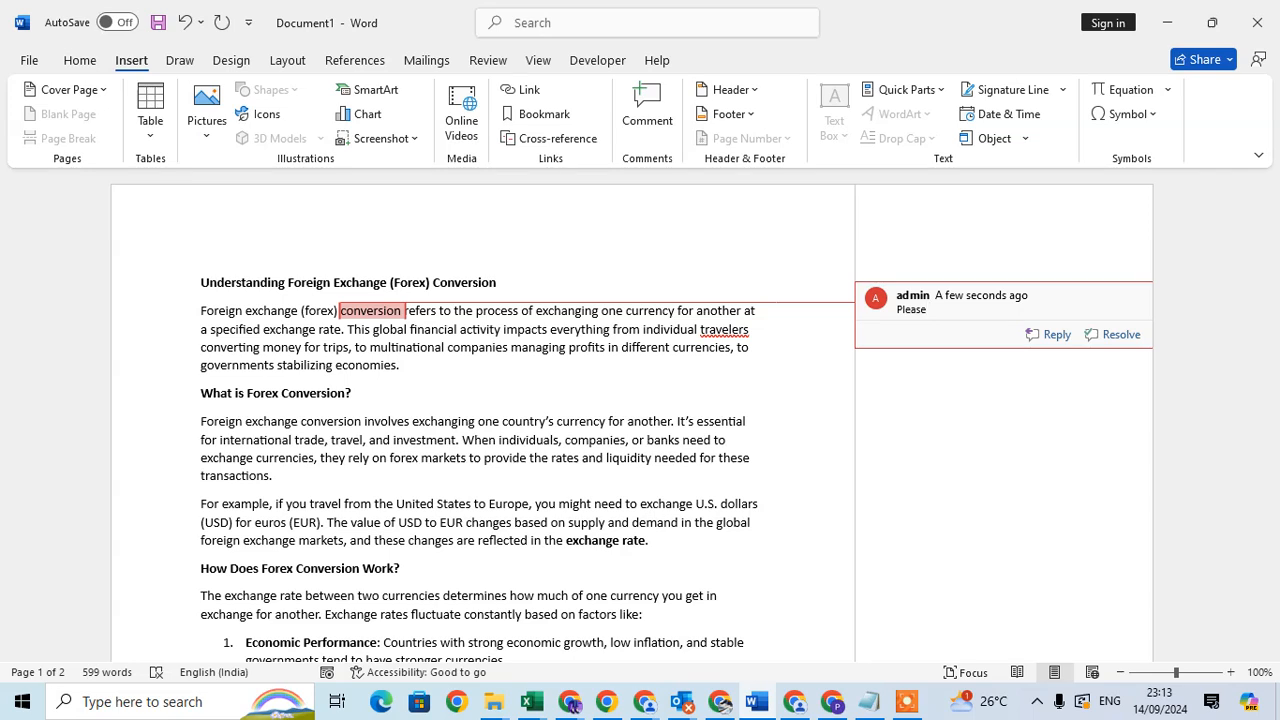
{"action": "type", "text": "mention"}
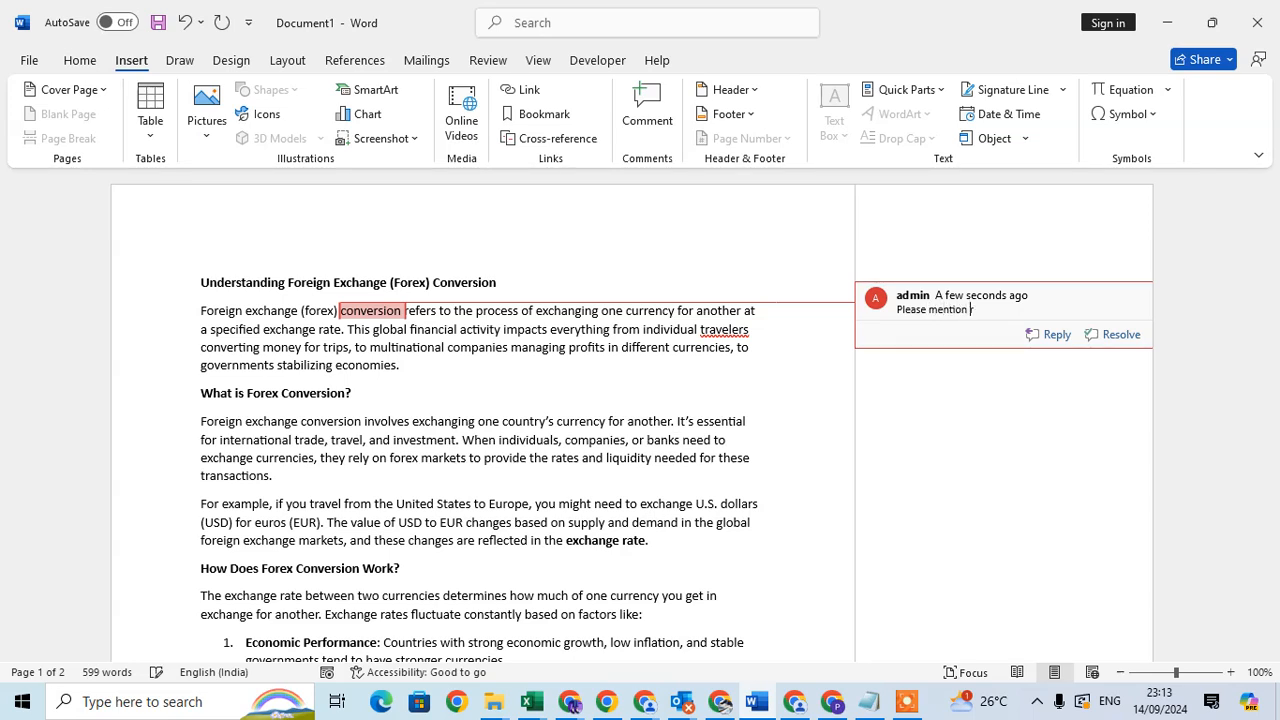
{"action": "type", "text": "rate"}
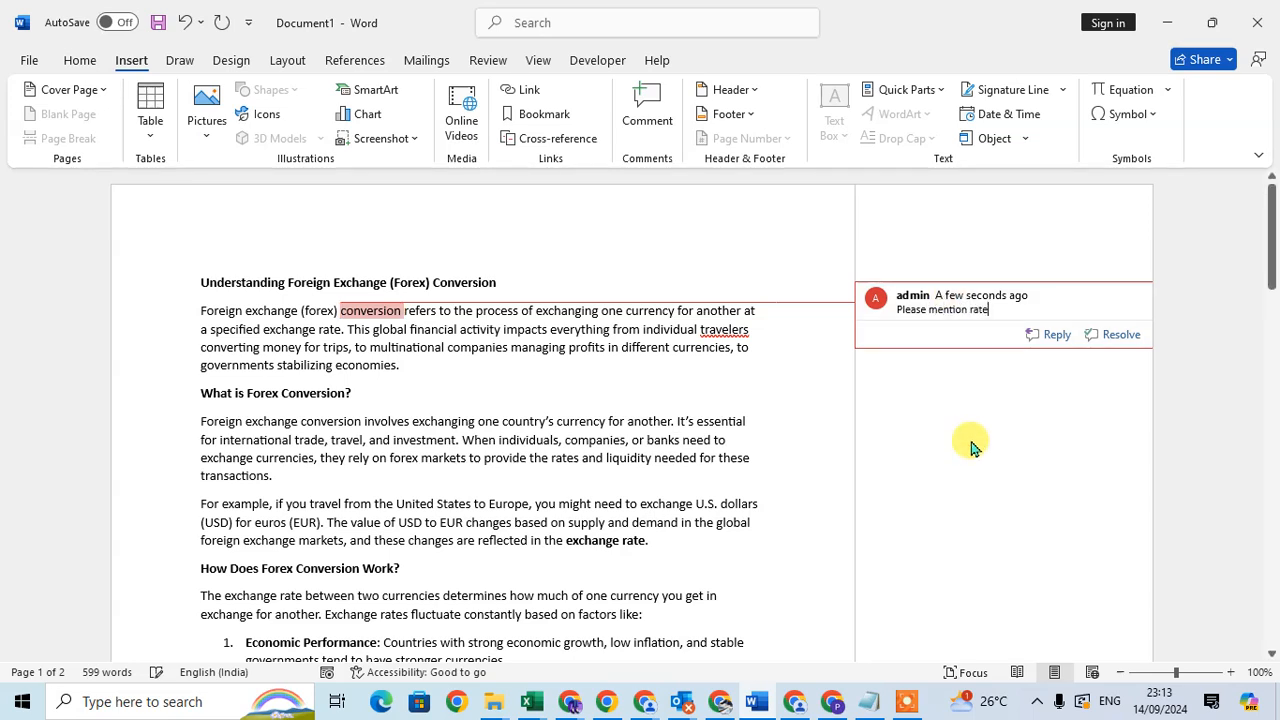
{"action": "mouse_move", "coordinate": [970, 430]}
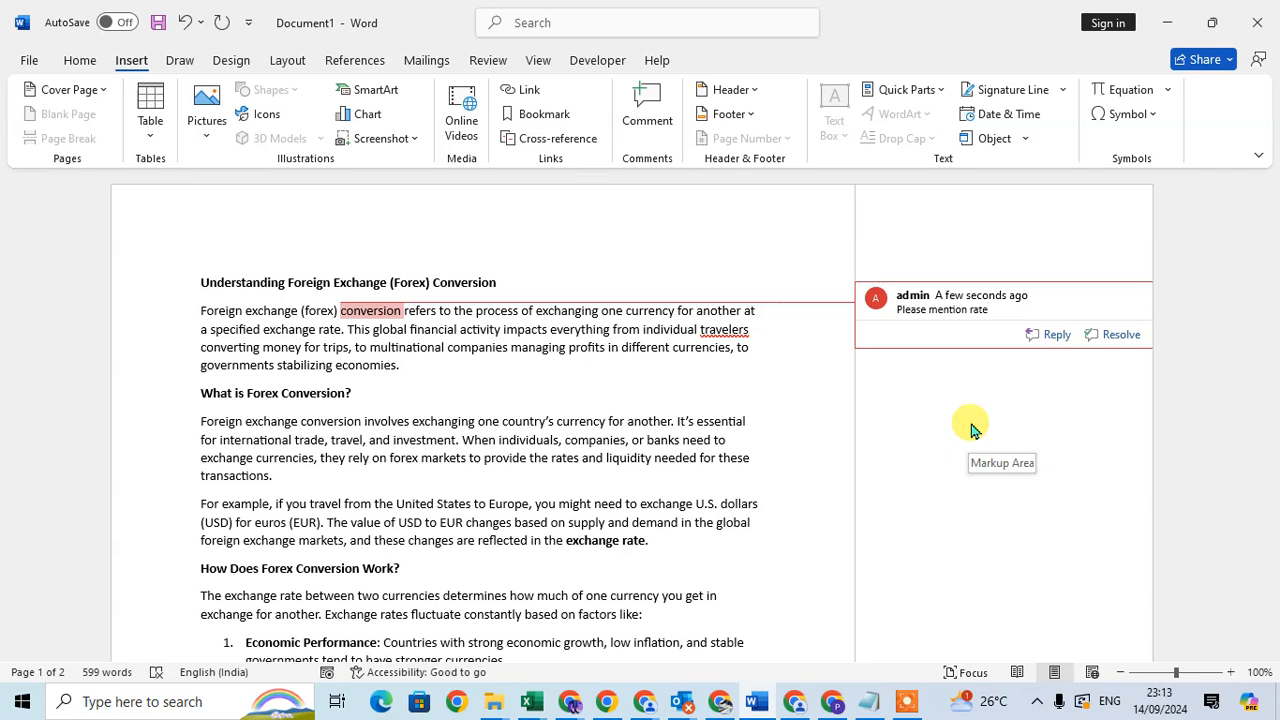
{"action": "mouse_move", "coordinate": [900, 418]}
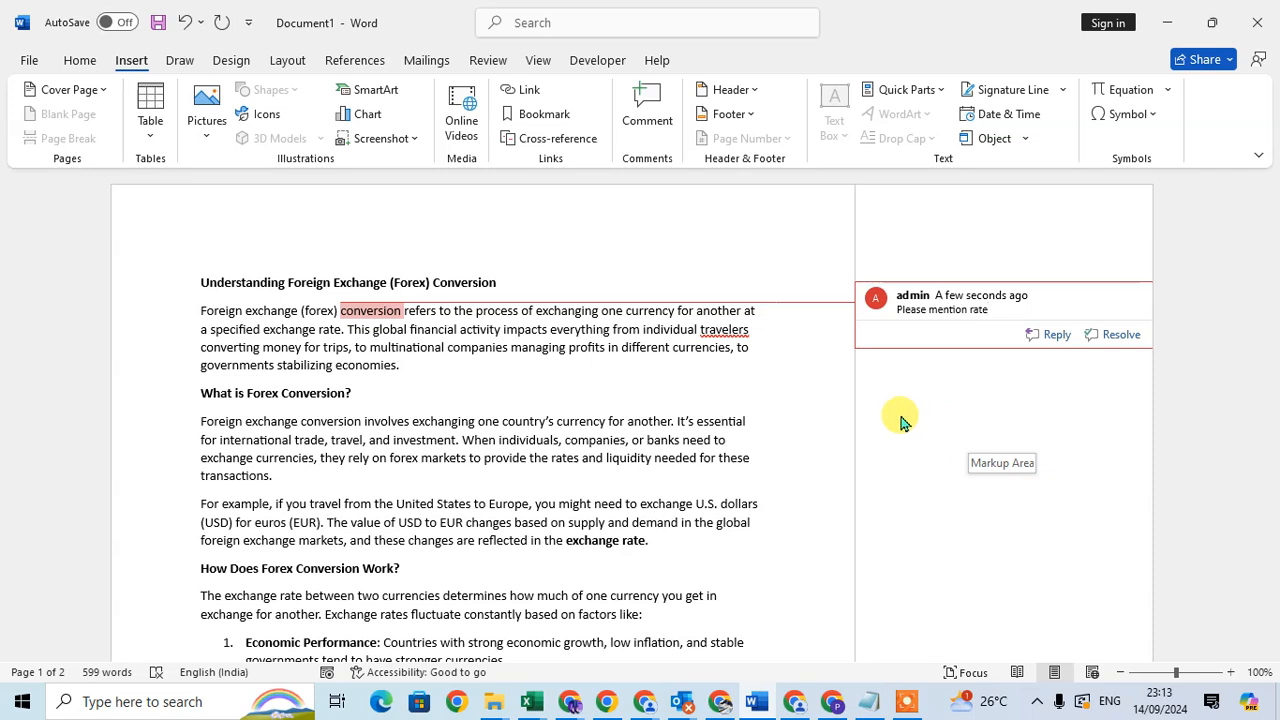
{"action": "mouse_move", "coordinate": [930, 440]}
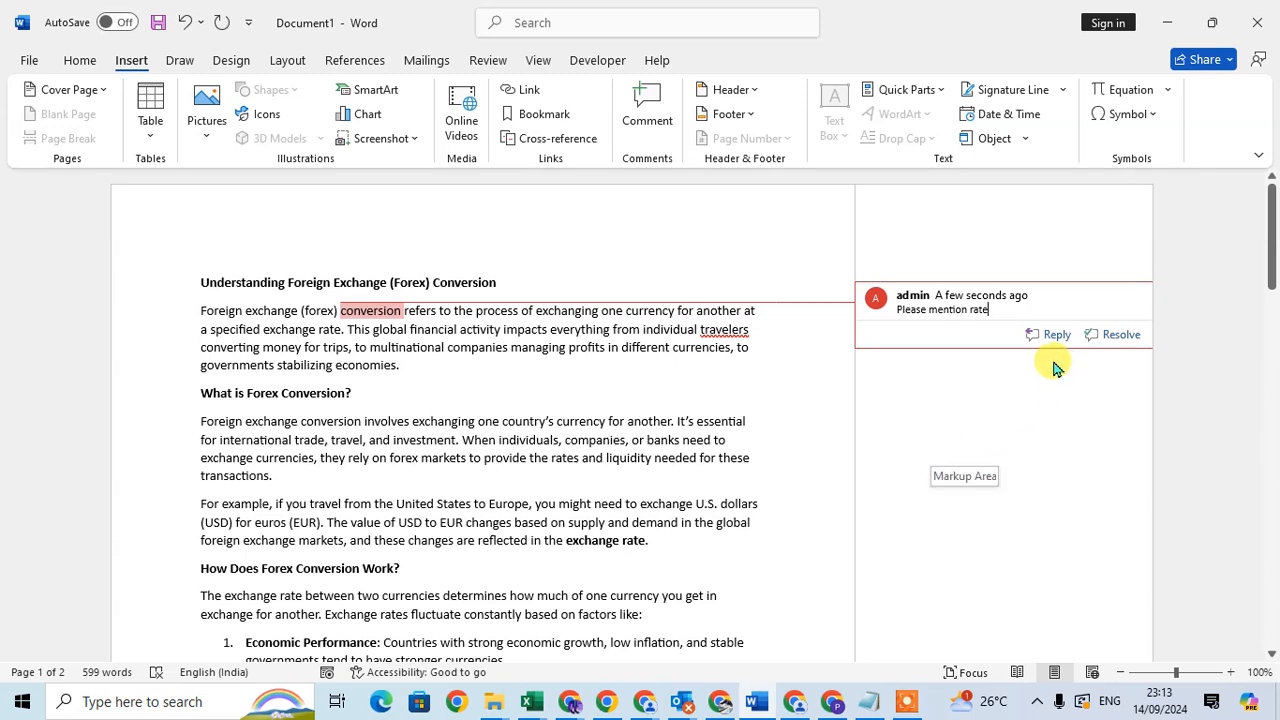
{"action": "mouse_move", "coordinate": [1027, 470]}
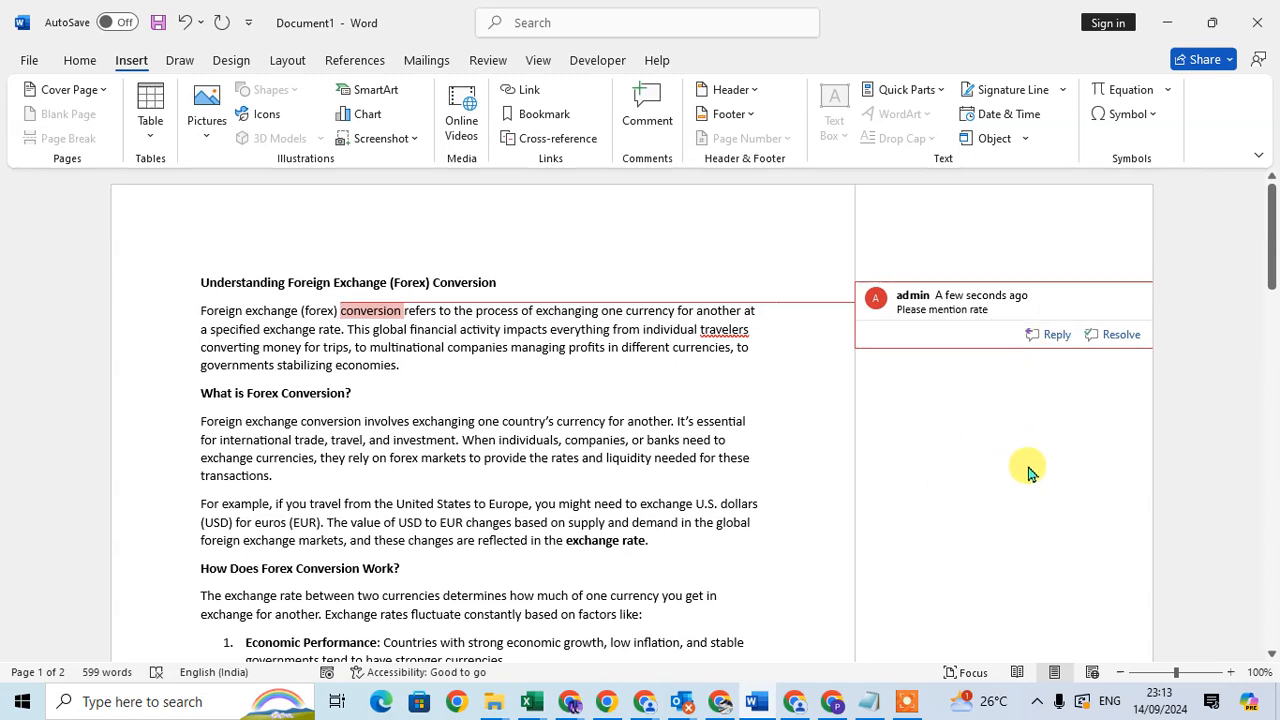
Step: Reply '77' beneath the 'Please mention rate' comment
{"action": "left_click", "coordinate": [1048, 334]}
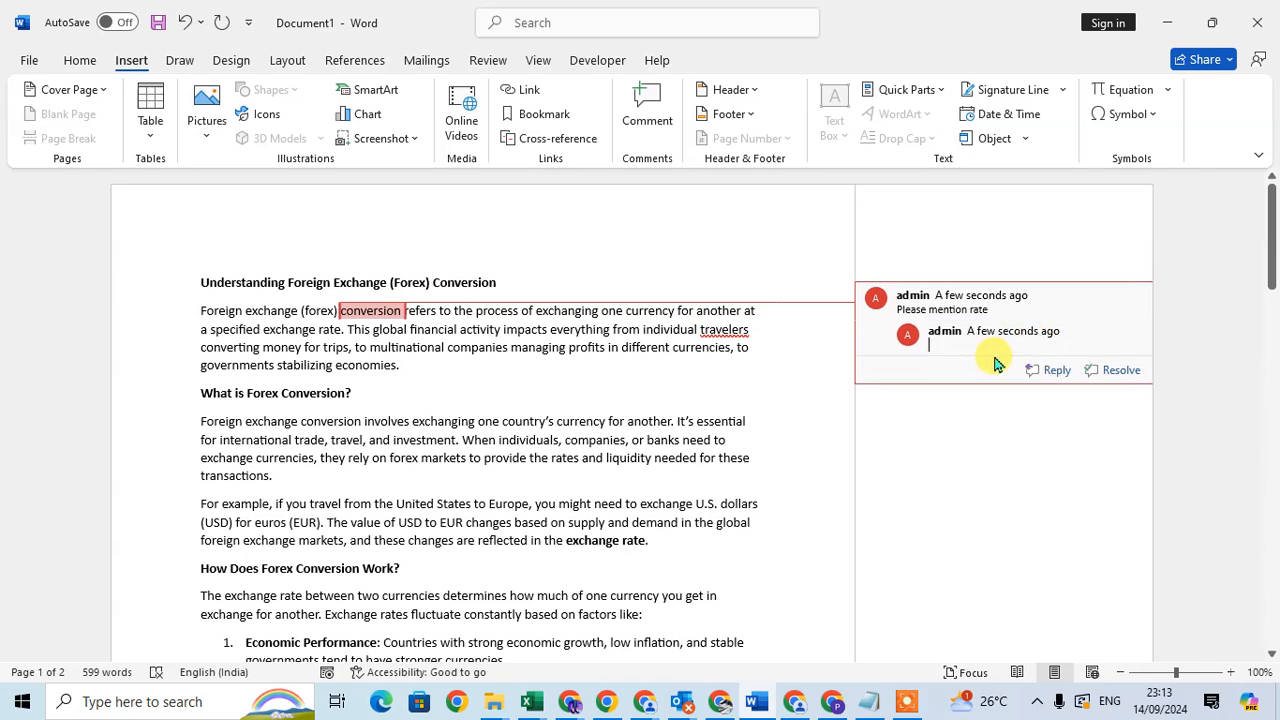
{"action": "type", "text": "77"}
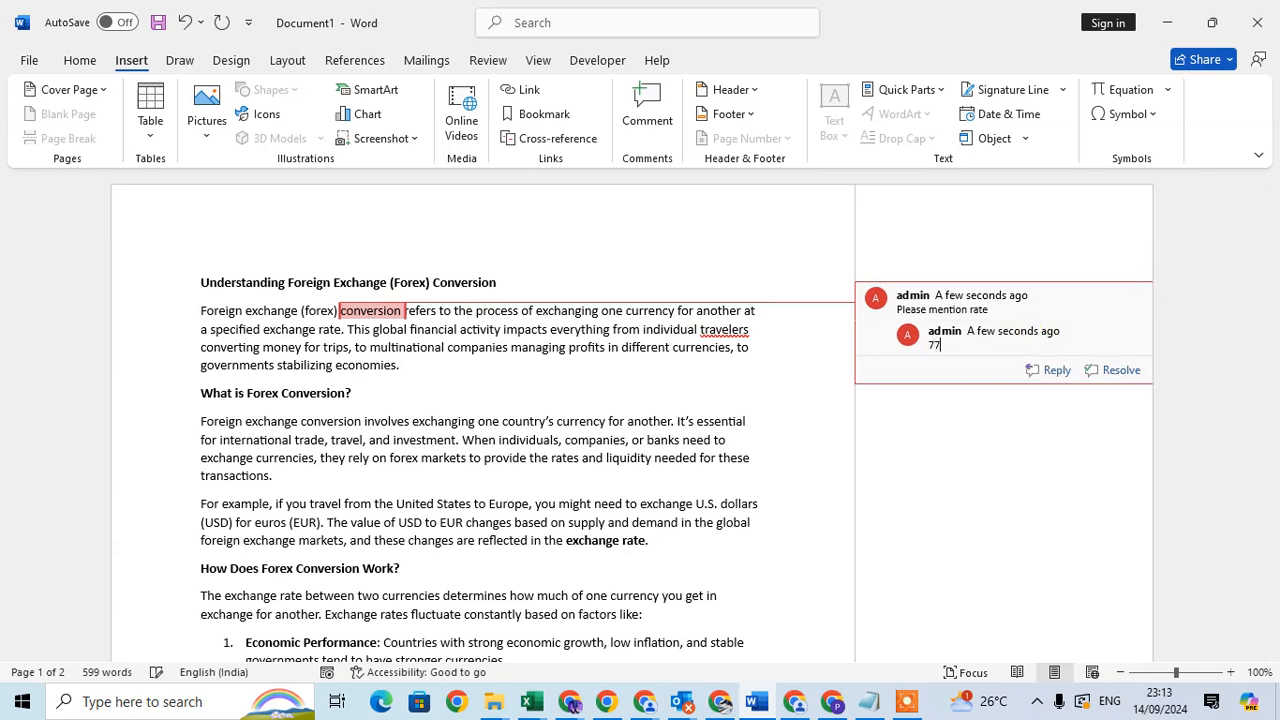
{"action": "mouse_move", "coordinate": [1020, 500]}
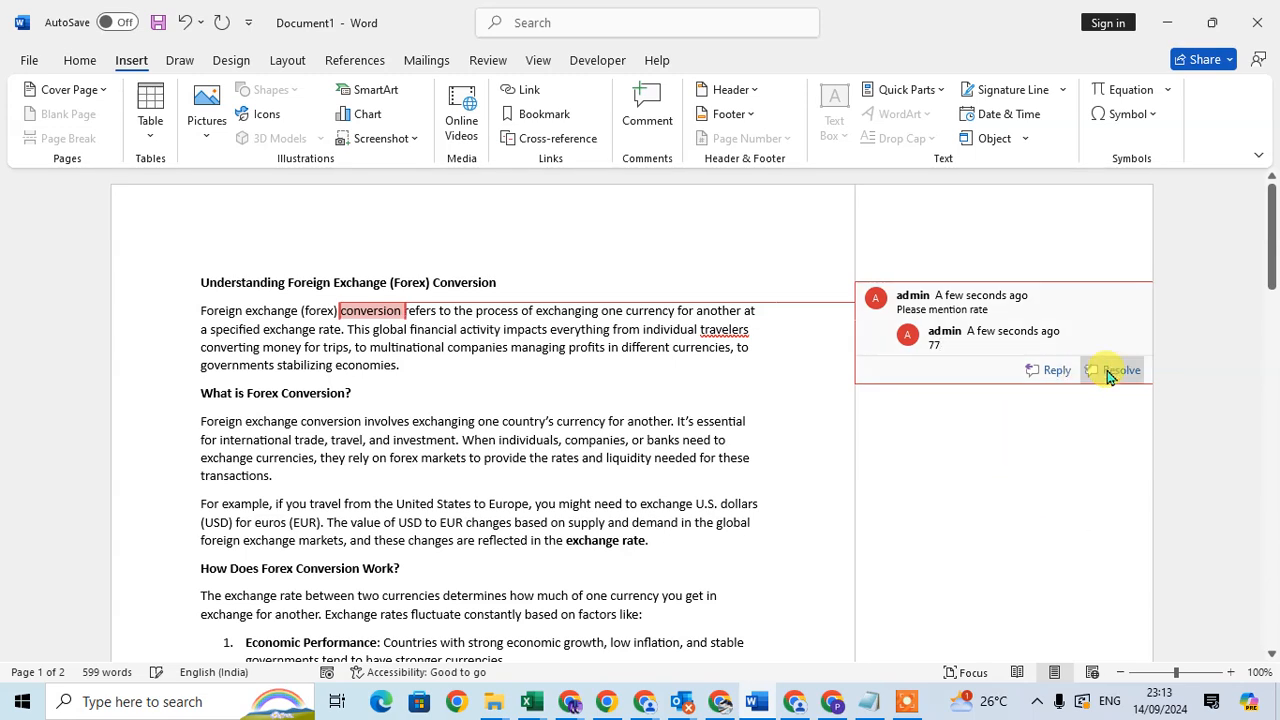
Step: Resolve the thread, delete the '77' reply, then delete the 'Please mention rate' comment
{"action": "left_click", "coordinate": [1120, 370]}
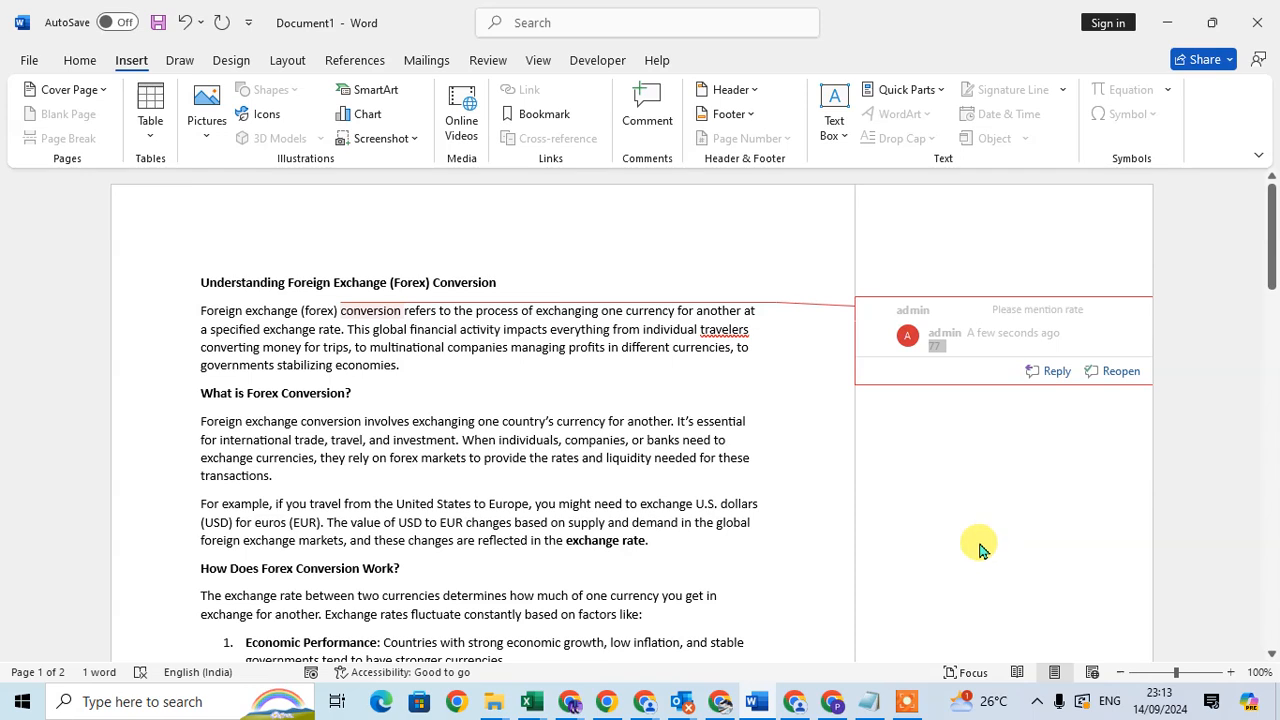
{"action": "mouse_move", "coordinate": [945, 548]}
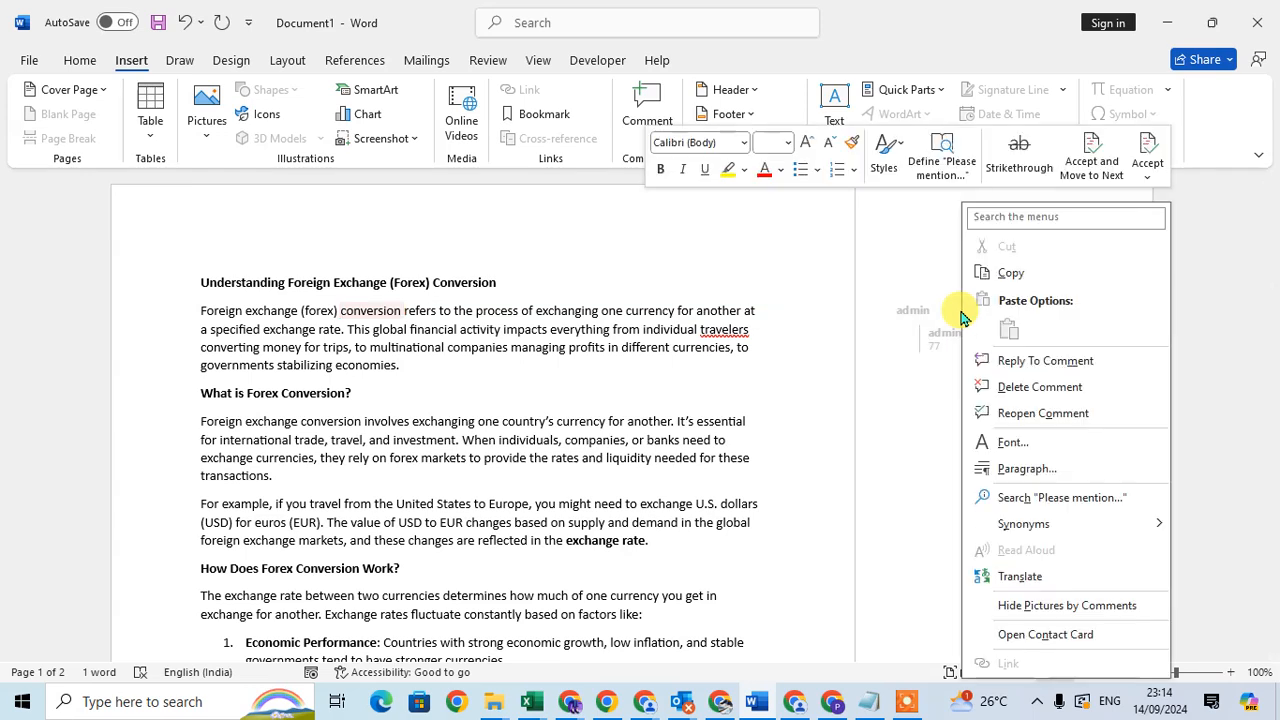
{"action": "mouse_move", "coordinate": [1030, 387]}
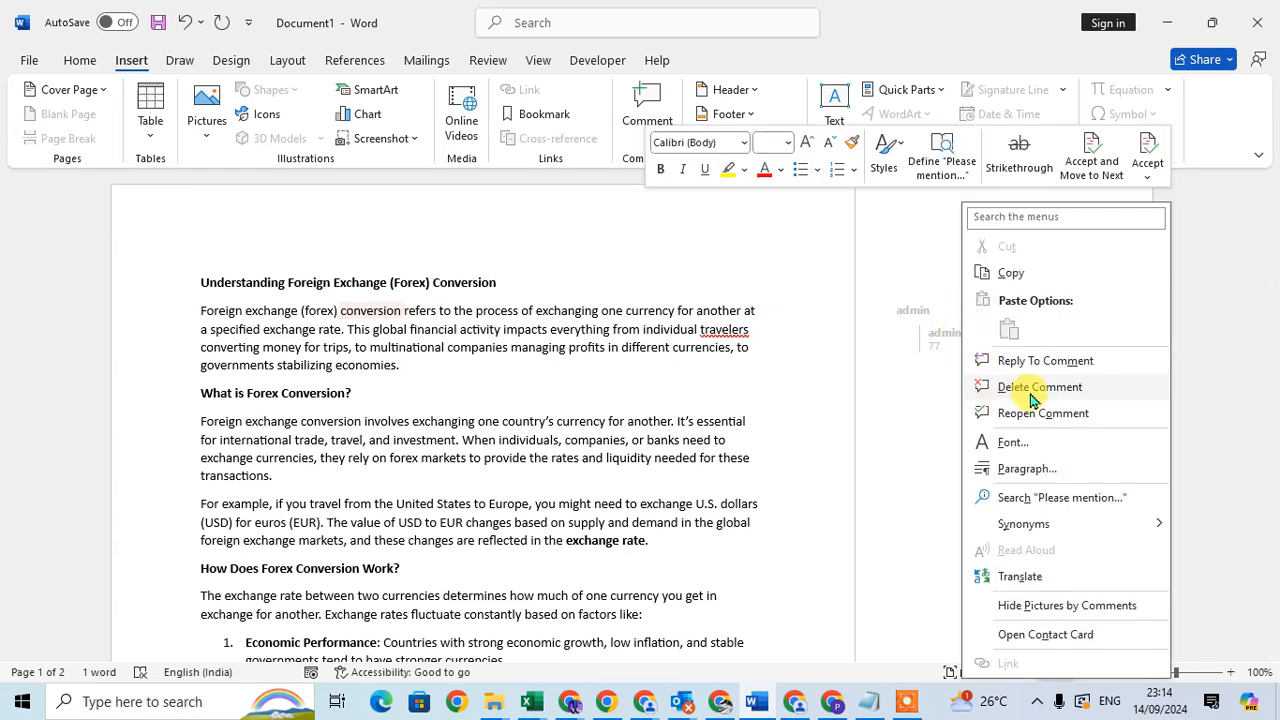
{"action": "left_click", "coordinate": [1039, 387]}
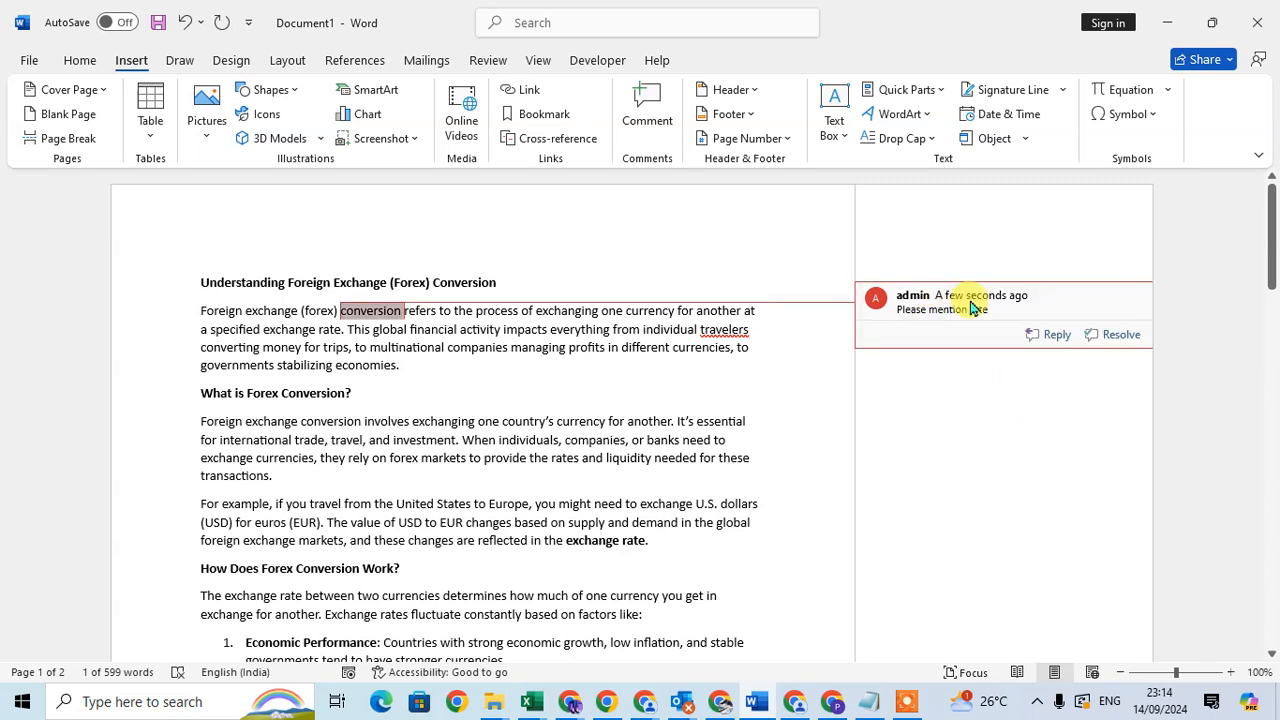
{"action": "right_click", "coordinate": [940, 309]}
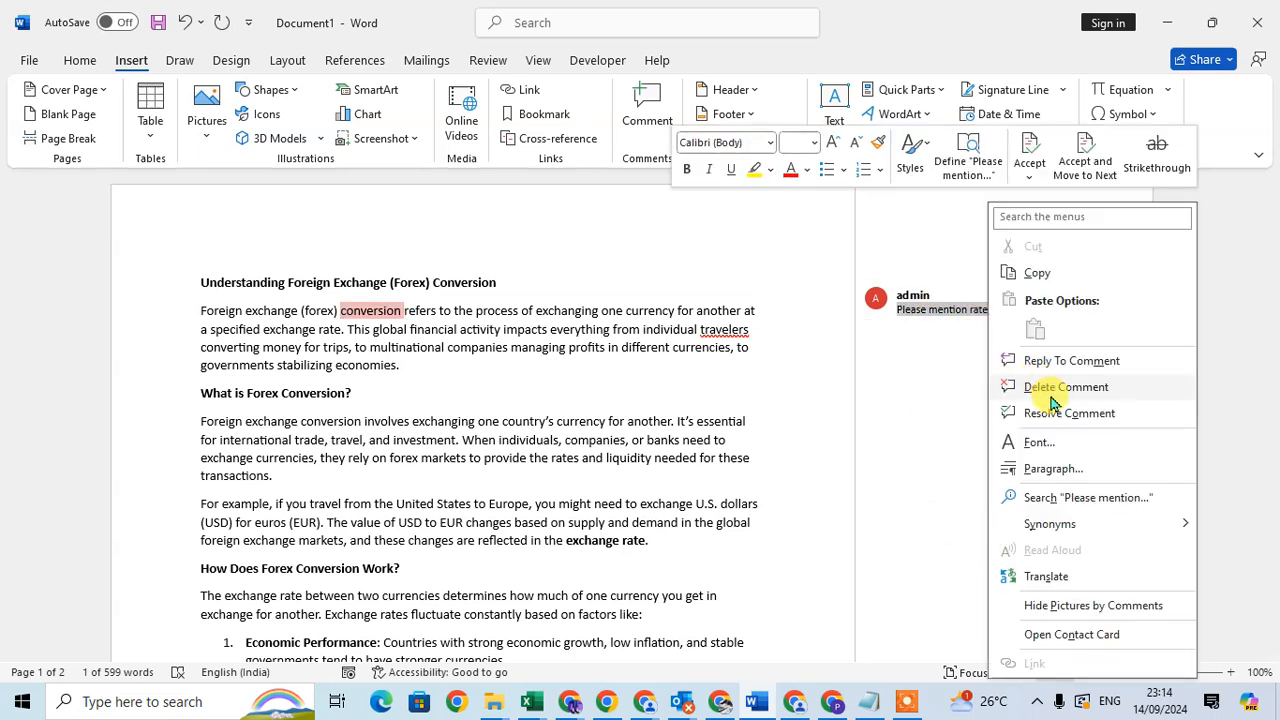
{"action": "left_click", "coordinate": [1066, 386]}
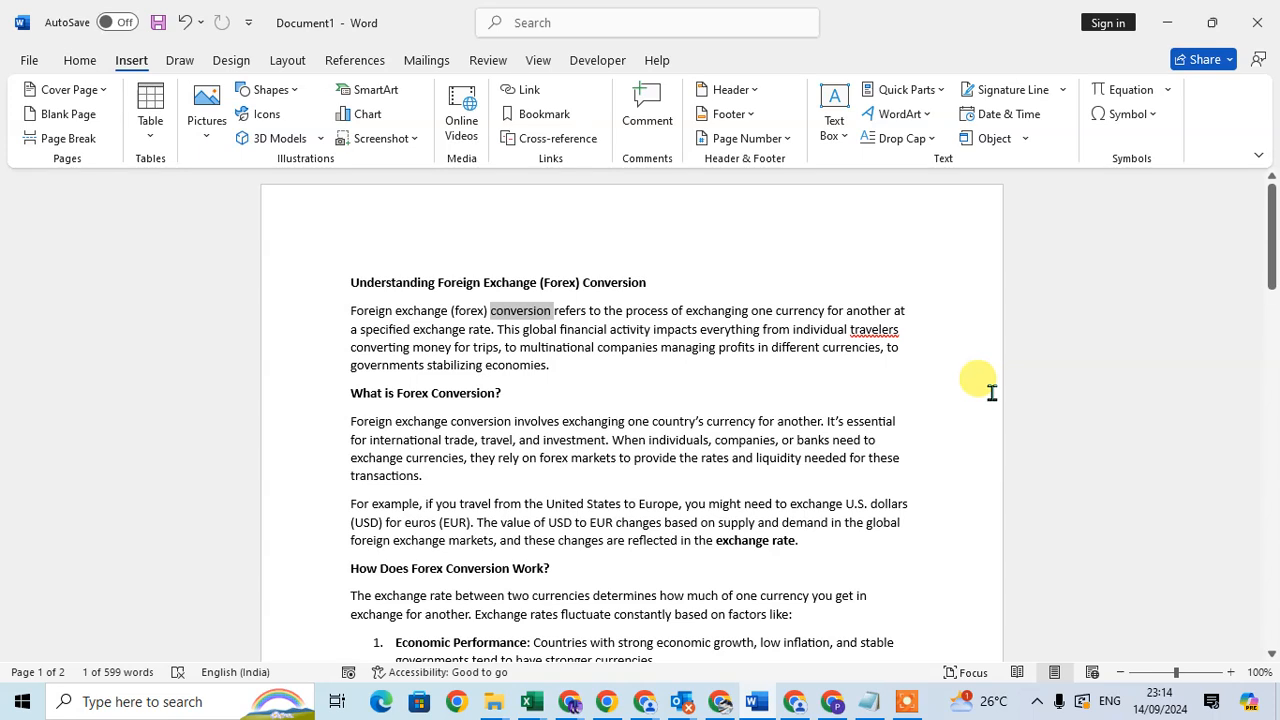